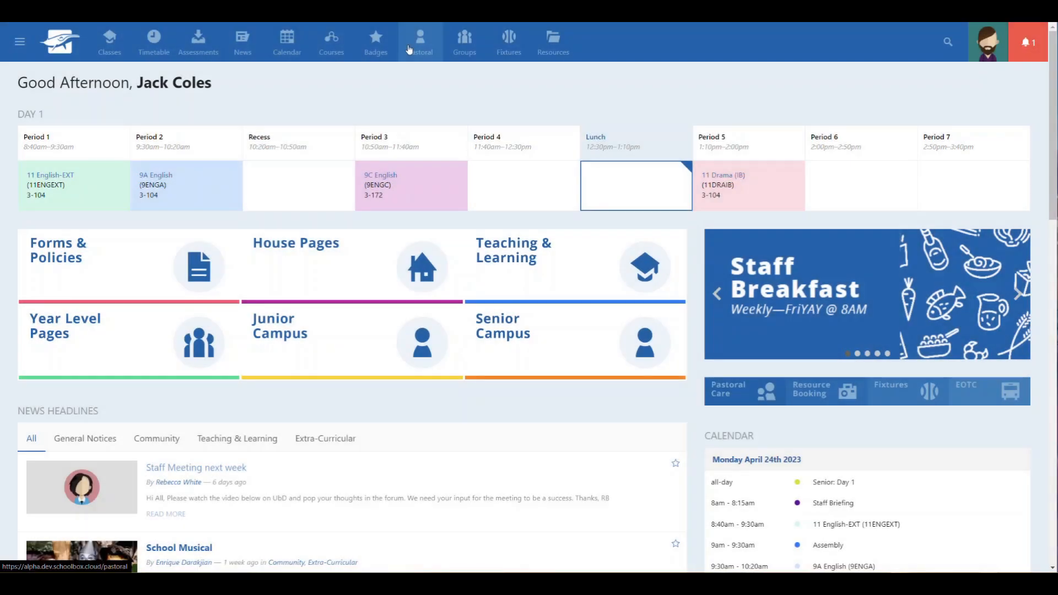
Step: Go to the Pastoral Care area to reach the Academic Honesty record type settings
left_click(419, 41)
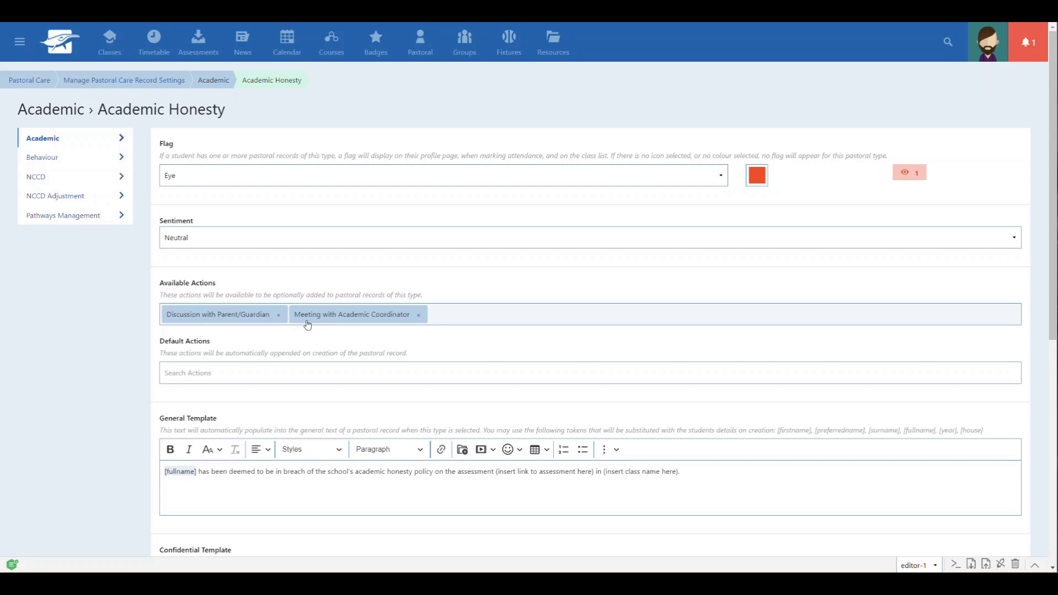
Step: Add Discussion with Parent/Guardian and Meeting with Academic Coordinator as defaults alongside Referral to Wellbeing Team, and save
left_click(296, 372)
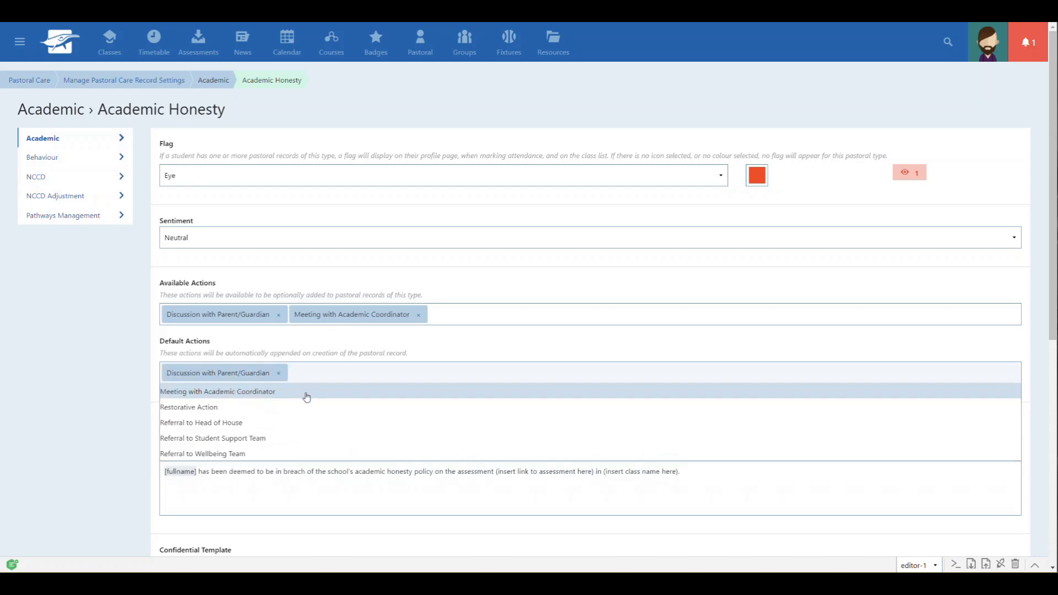
left_click(202, 453)
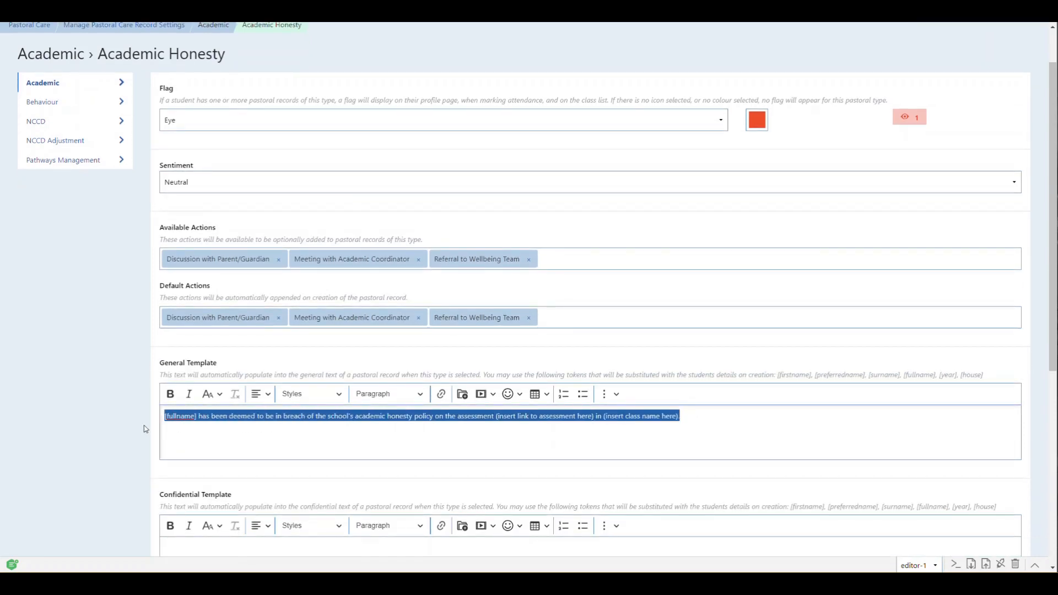
scroll("down", 3)
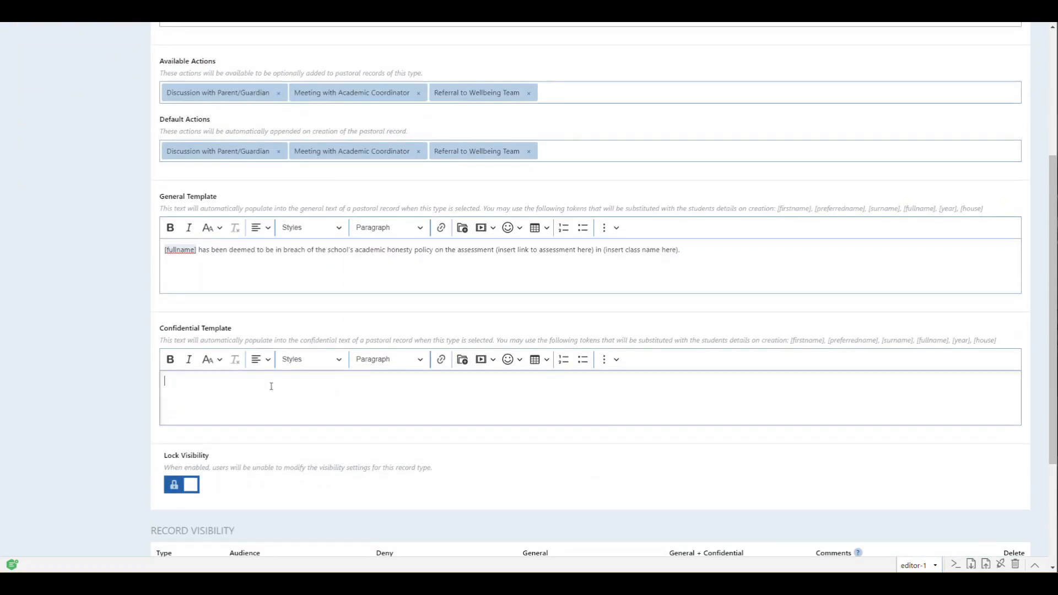
left_click(181, 485)
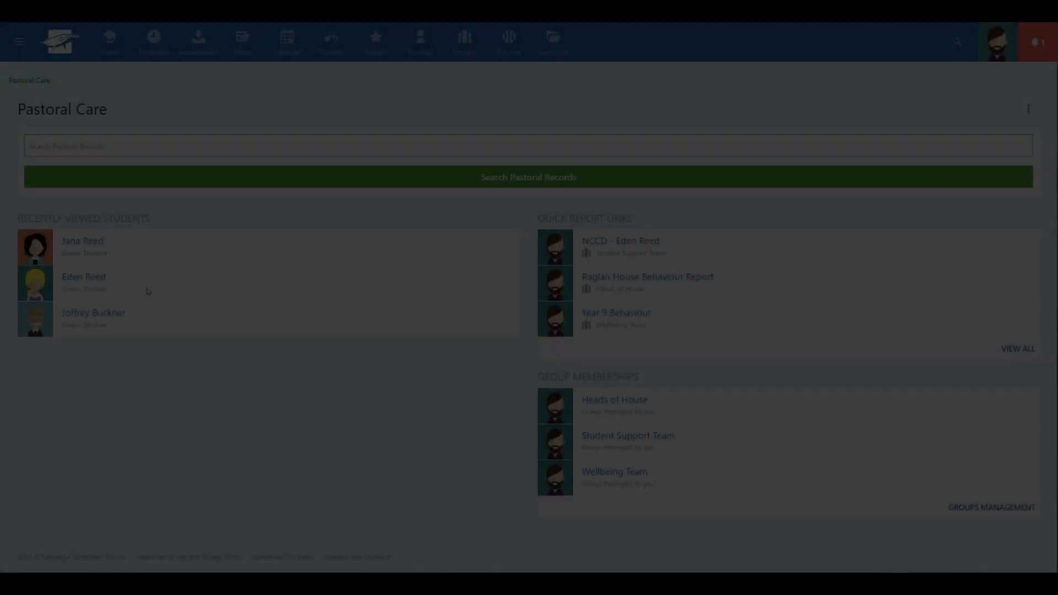
left_click(82, 241)
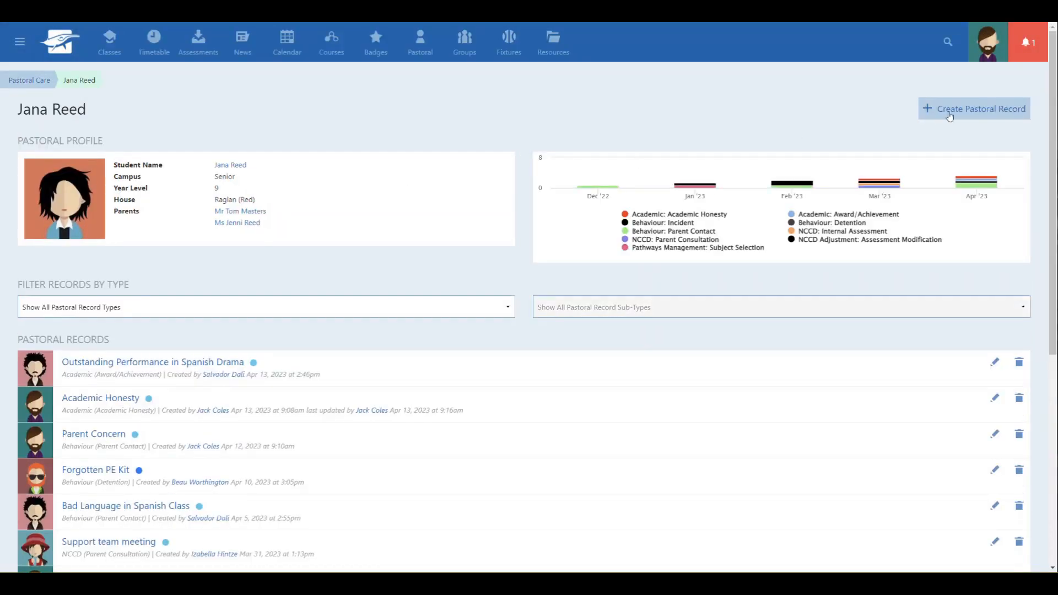
left_click(979, 108)
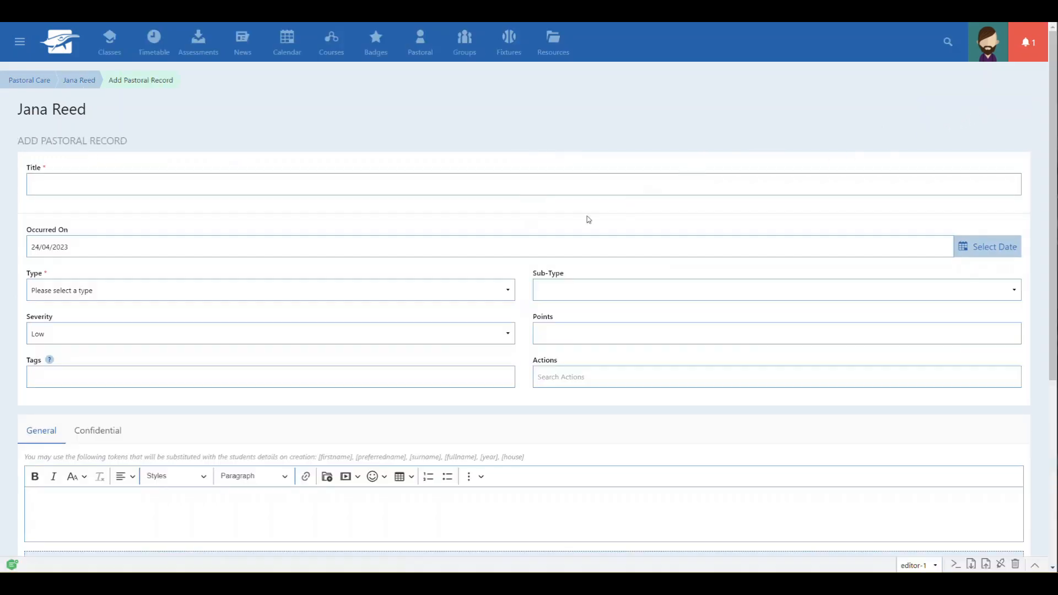
left_click(270, 290)
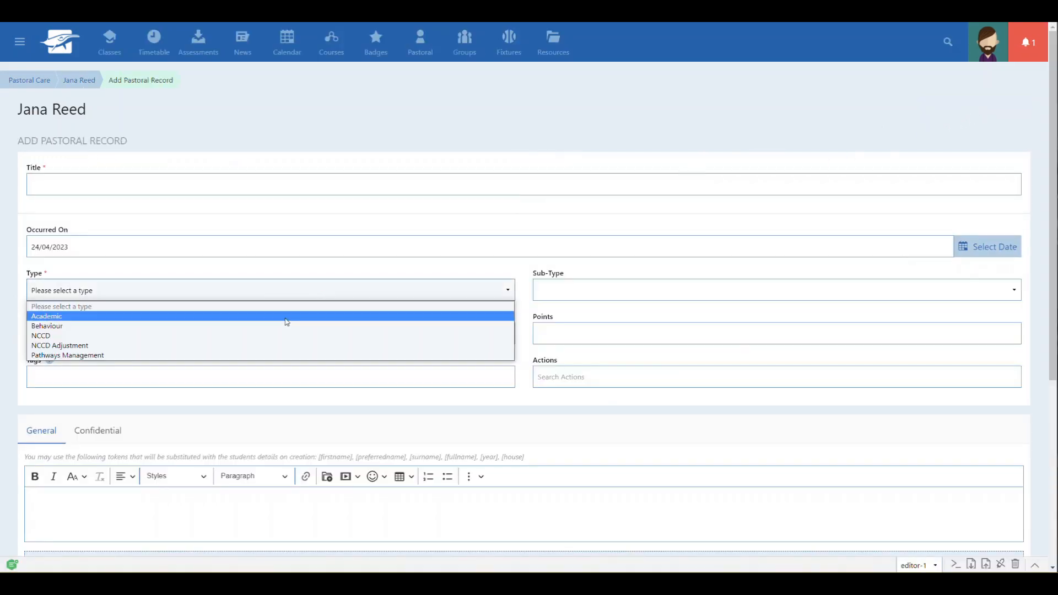
left_click(47, 316)
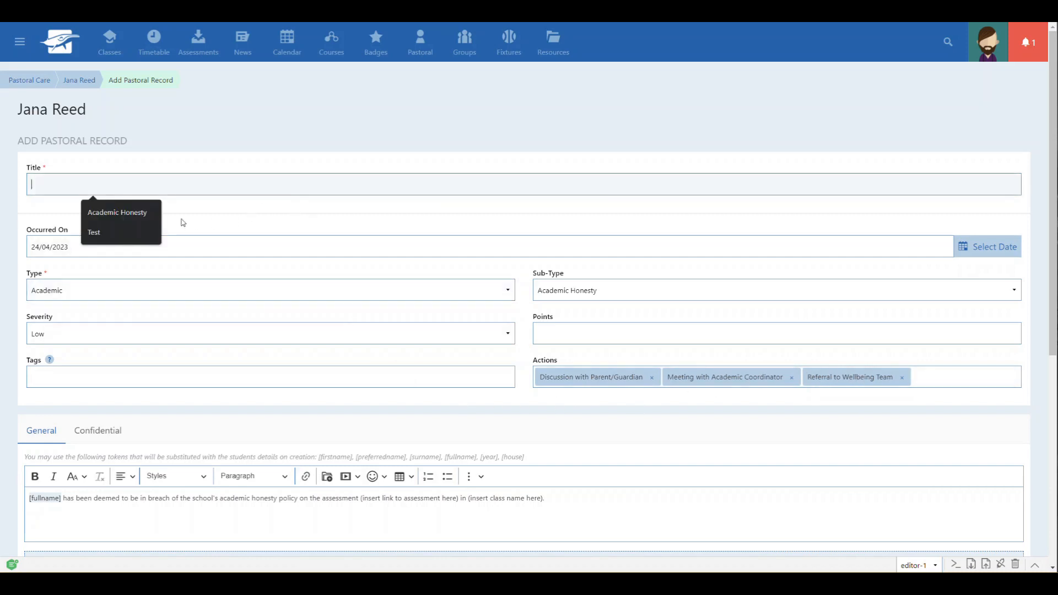
left_click(117, 212)
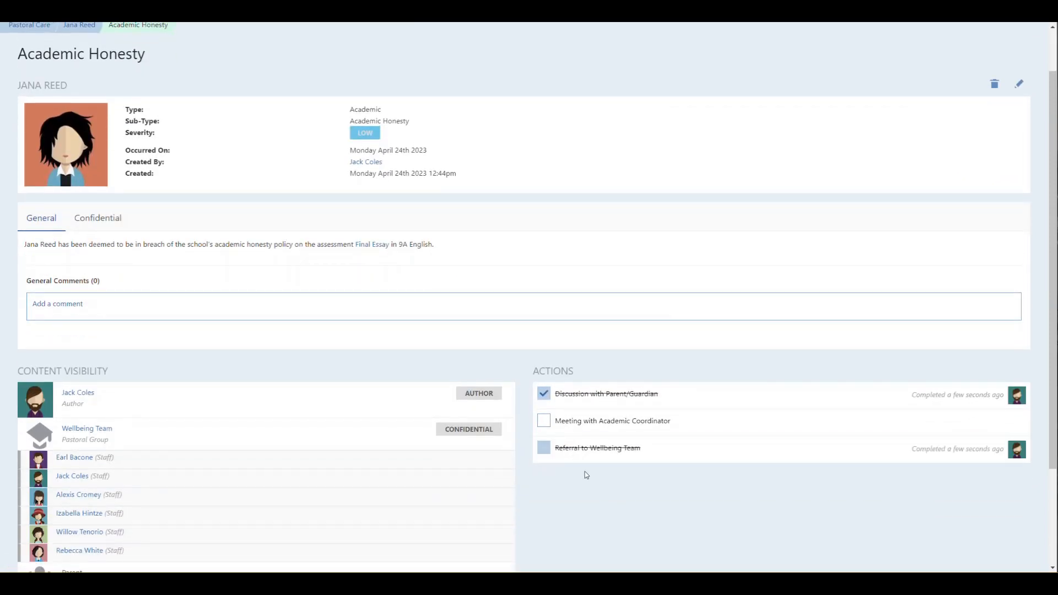
Step: Go to the Pastoral Care Reports list via View All under Quick Report Links
left_click(543, 447)
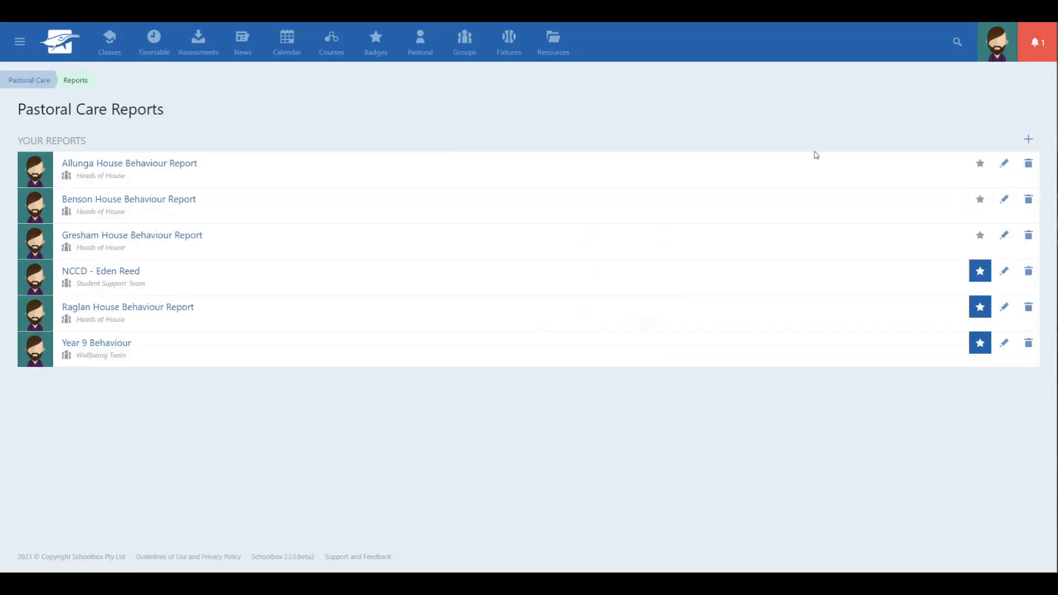
Step: Start report 'Test' filtered by the Commendation tag and all 9ENG English classes
left_click(1027, 138)
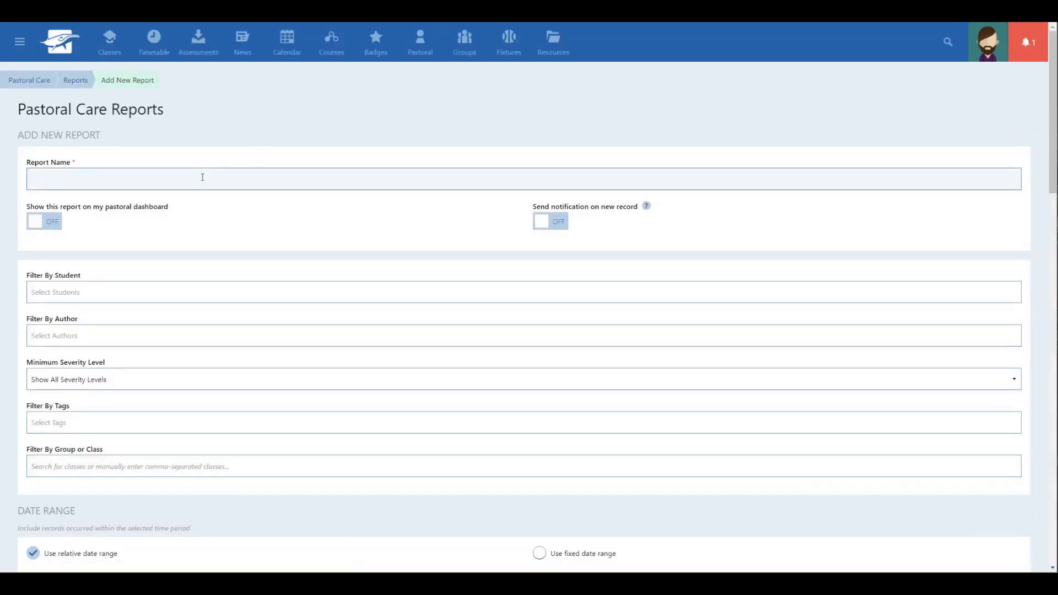
type("Test")
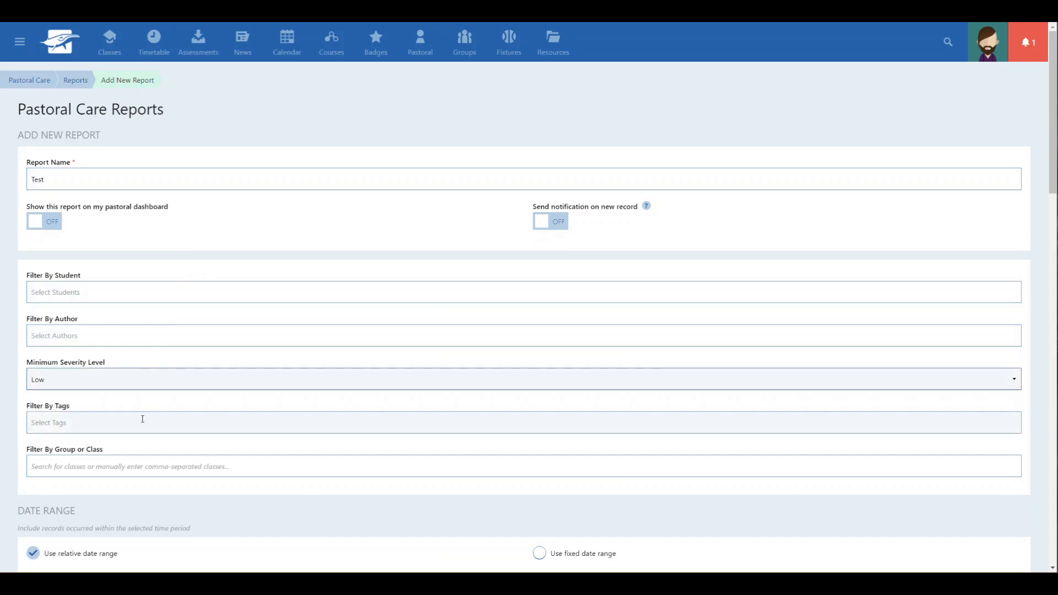
left_click(142, 422)
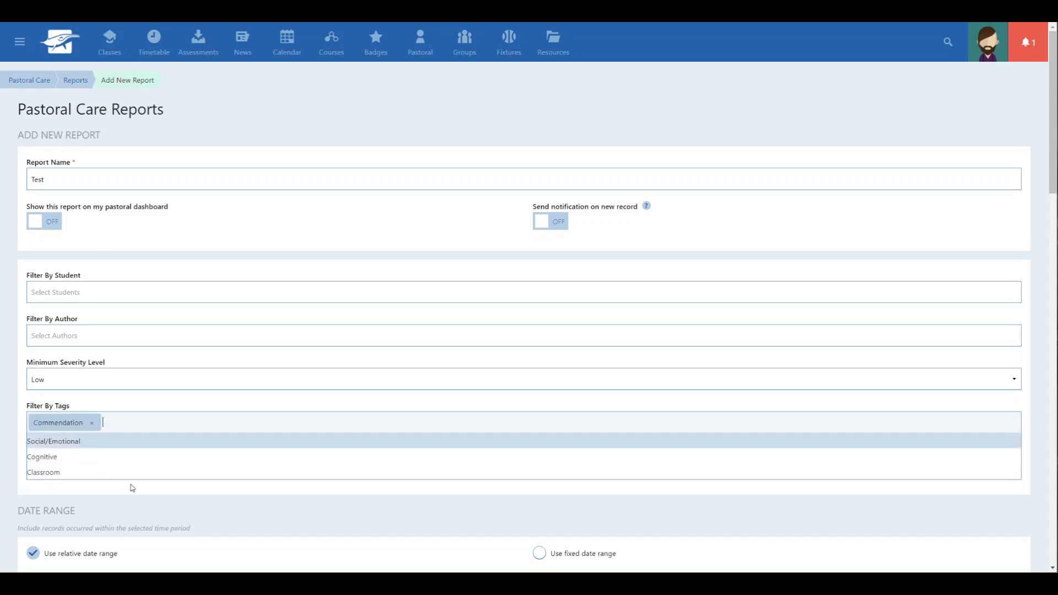
type("9")
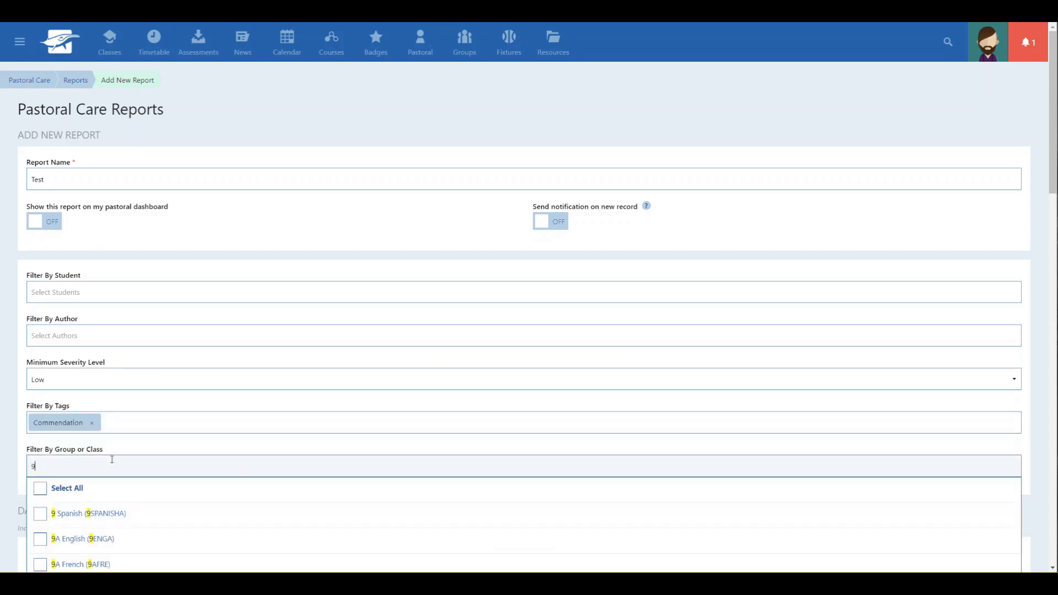
type("eng")
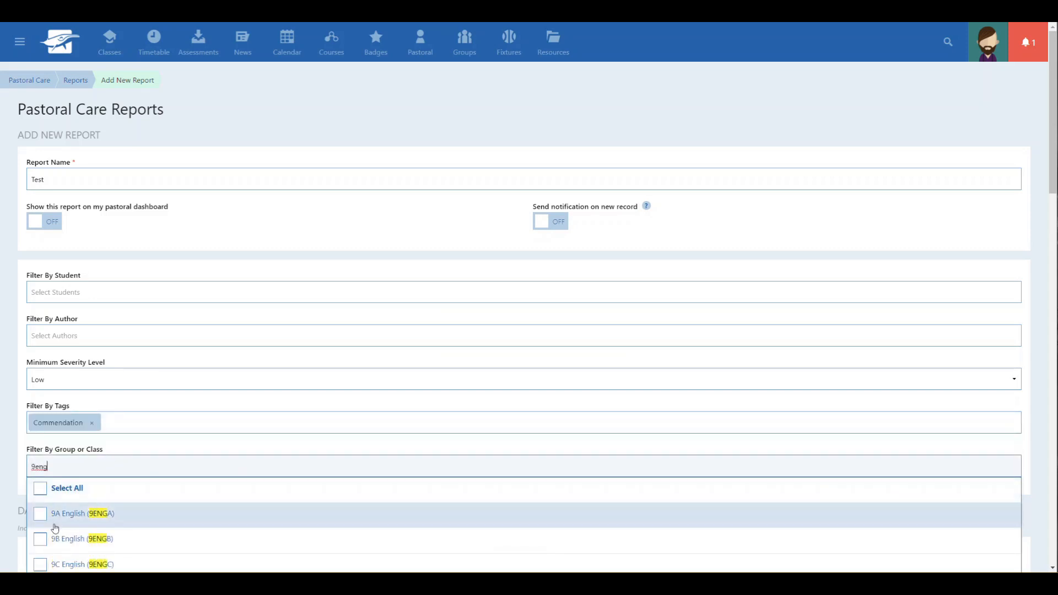
left_click(40, 489)
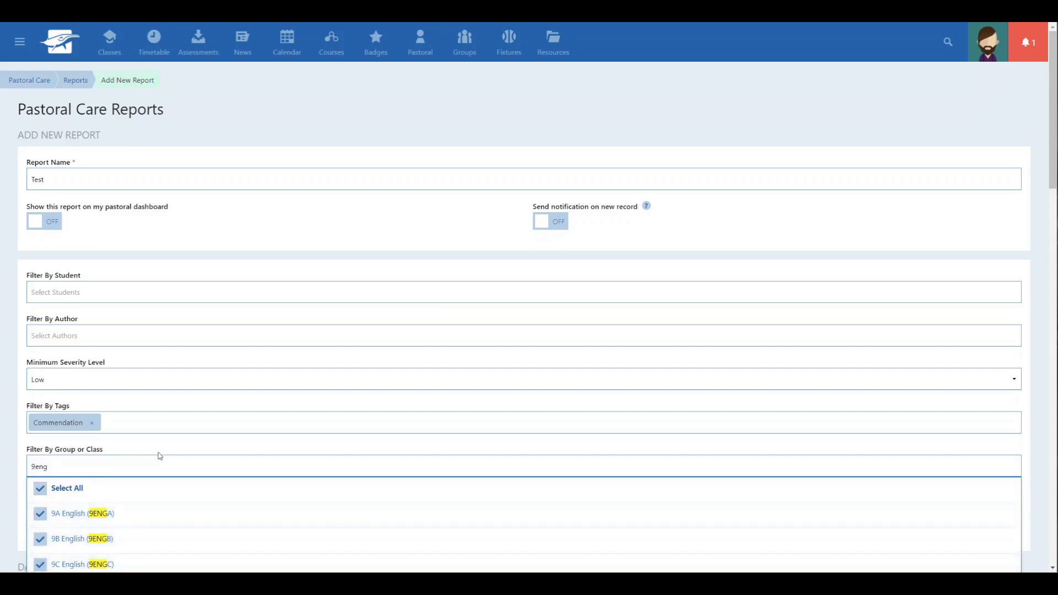
scroll("down", 3)
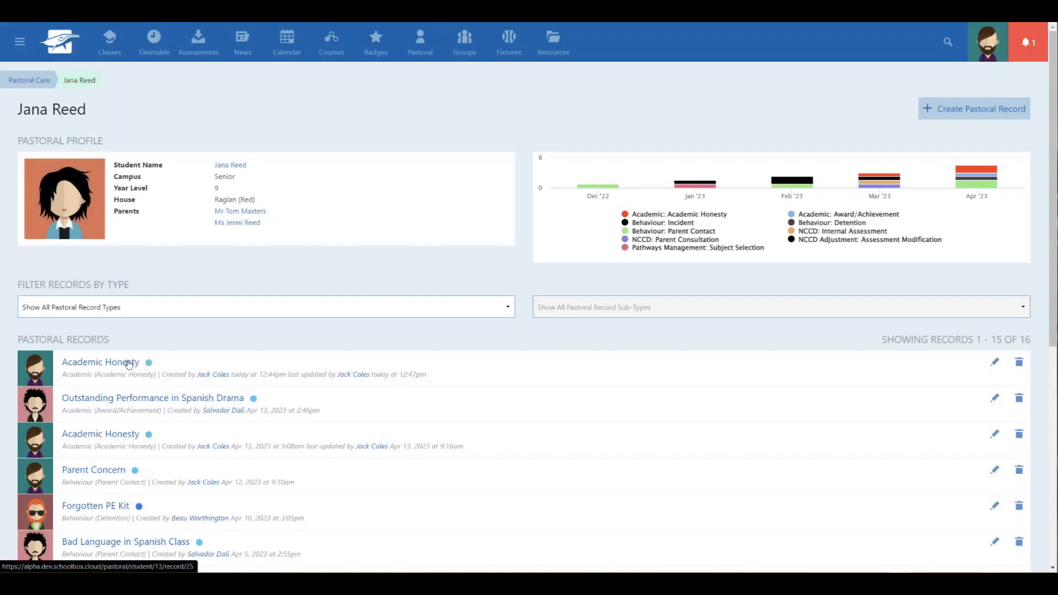
left_click(101, 362)
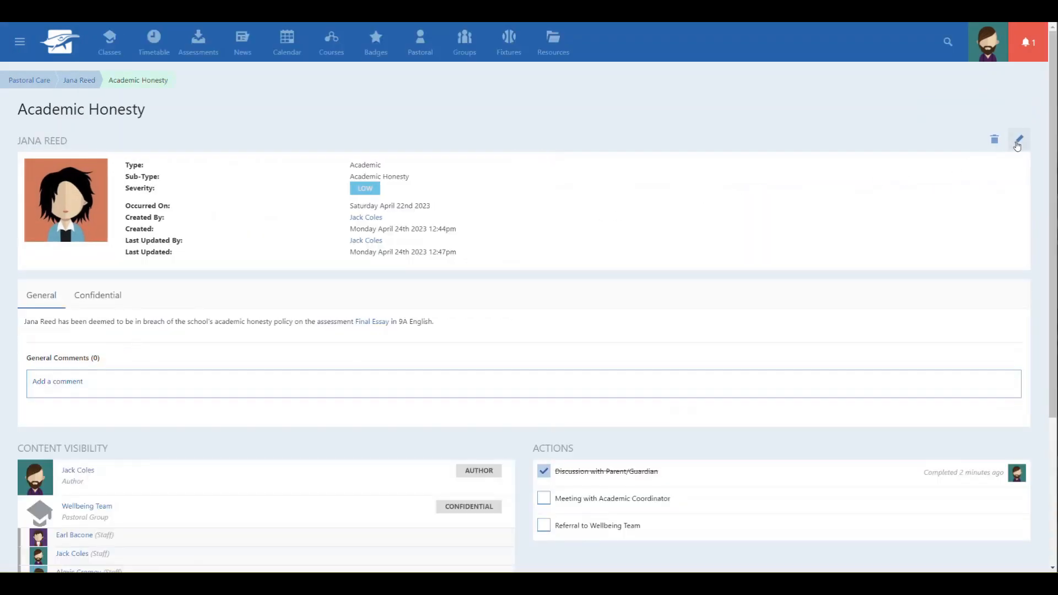
left_click(1019, 140)
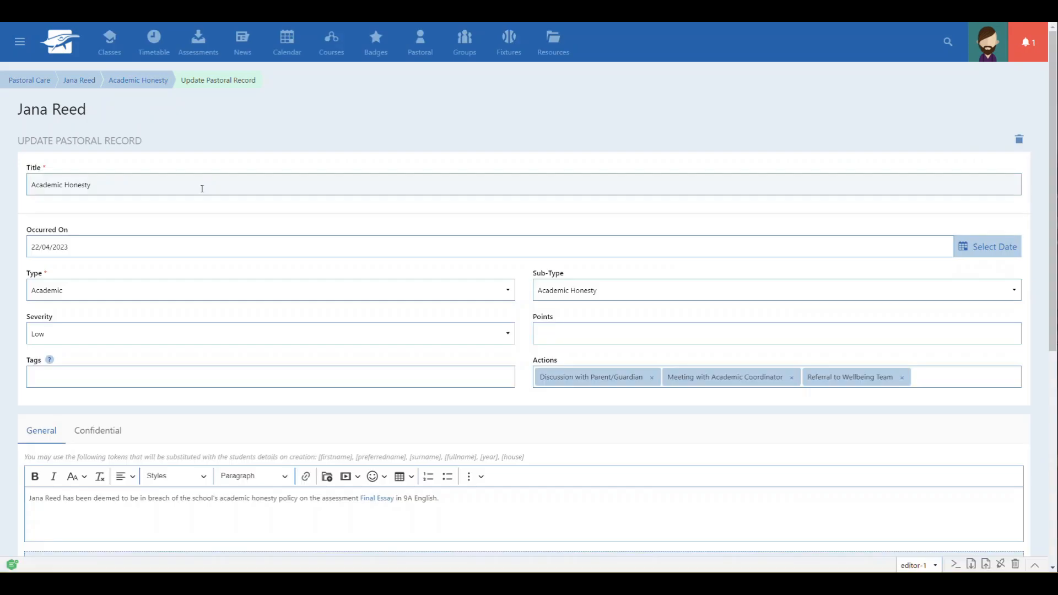
type("3")
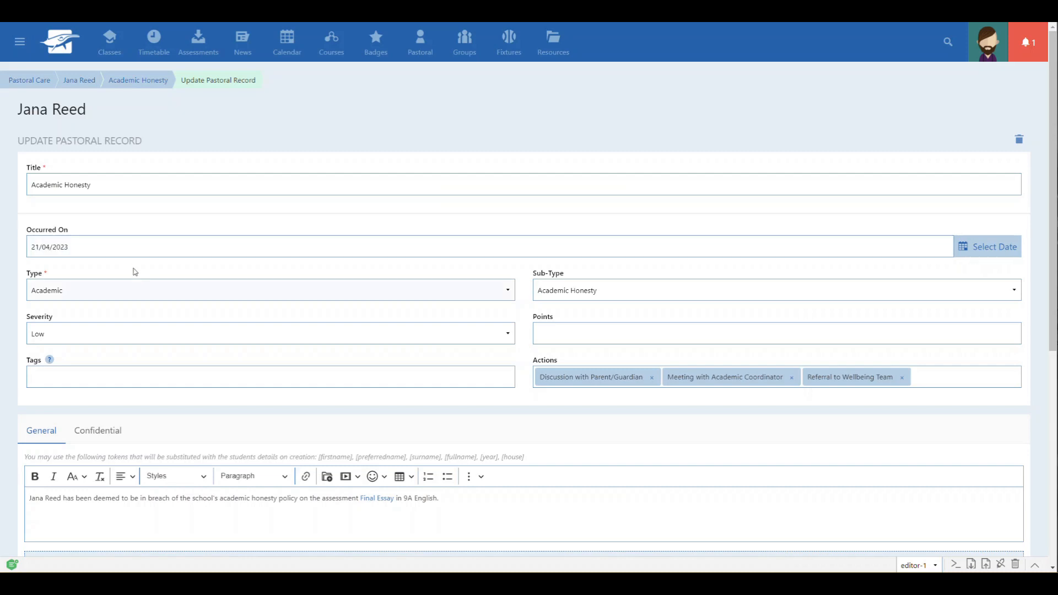
scroll("down", 3)
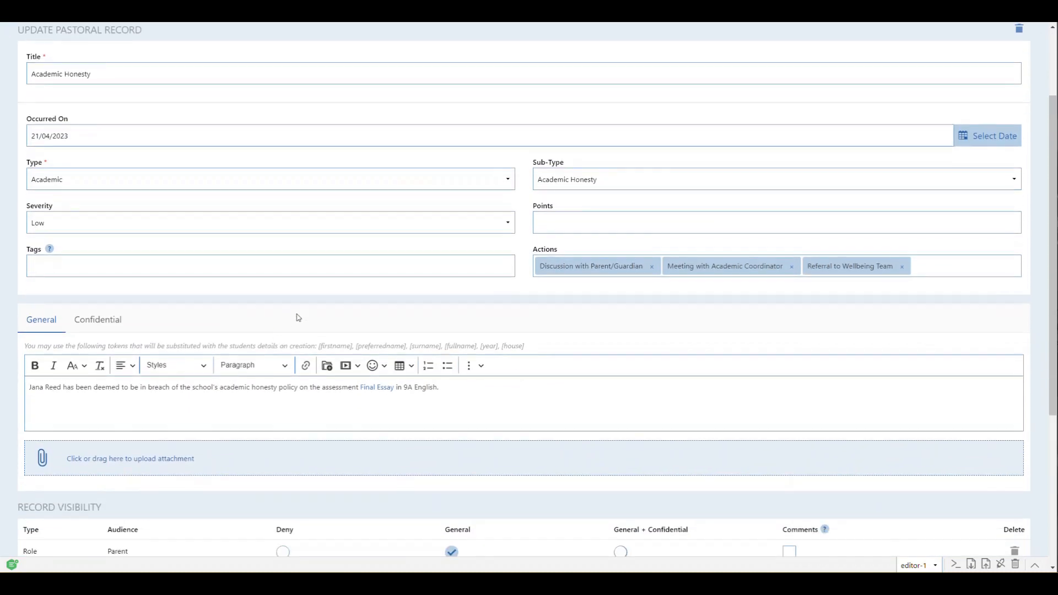
scroll("down", 3)
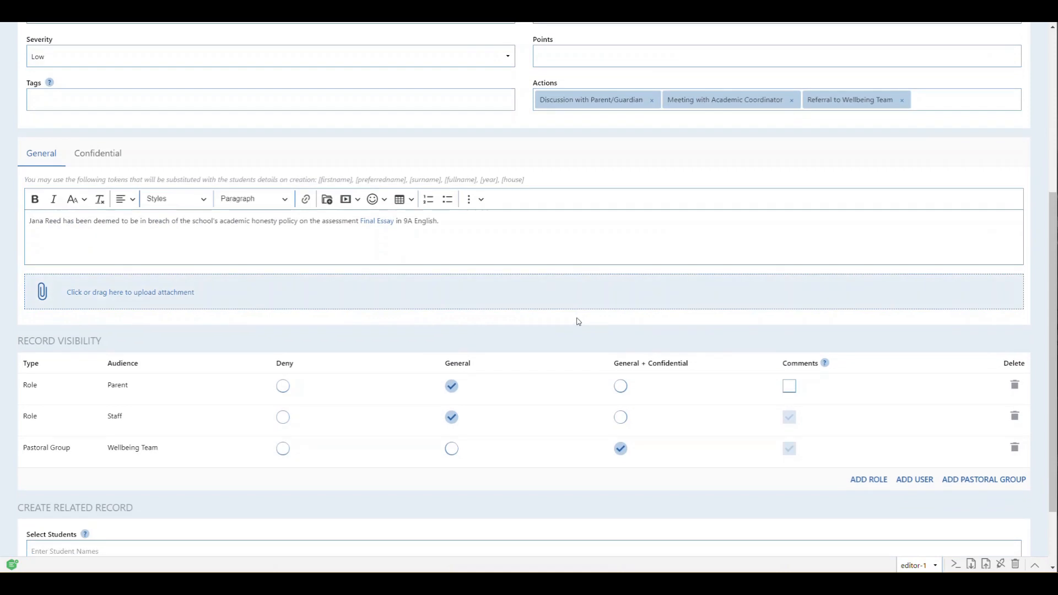
scroll("down", 3)
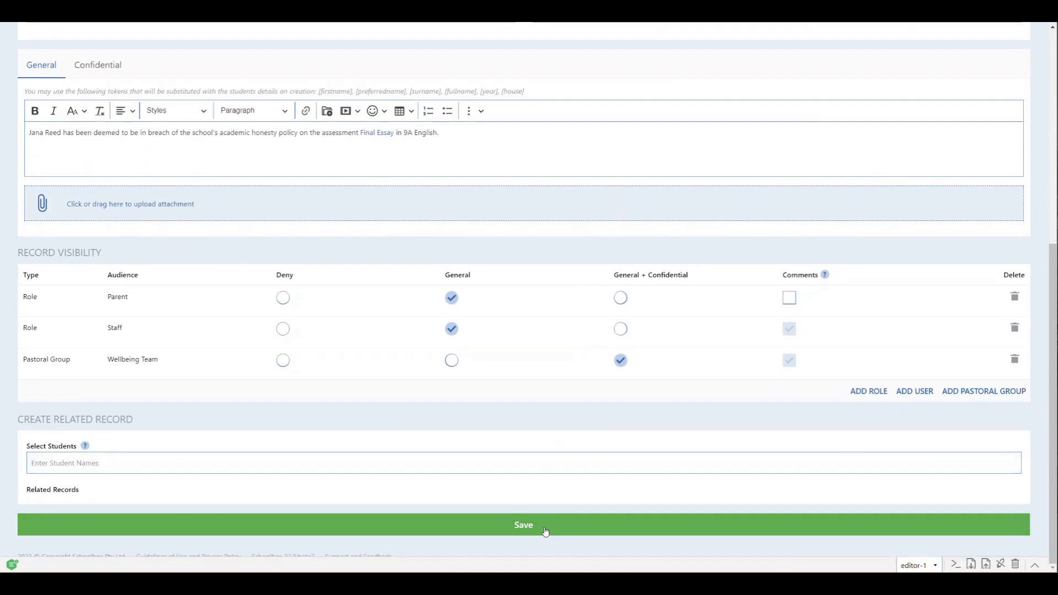